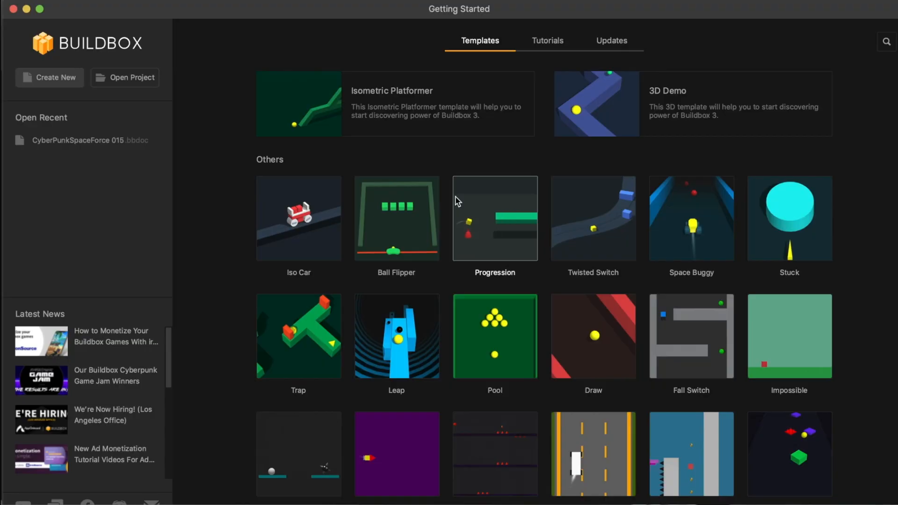
# Step: Delete the extra inner red obstacles in level sections 1 and 2, keeping the side walls
pyautogui.scroll(-3)
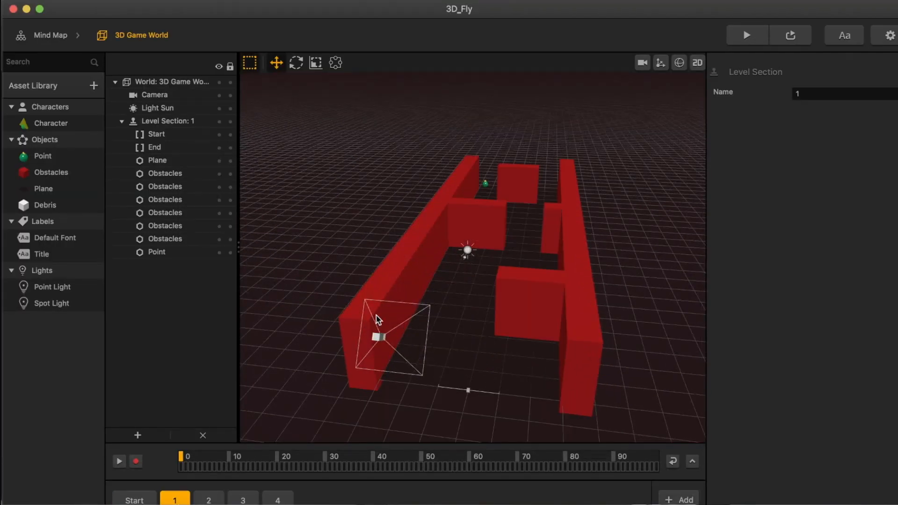
pyautogui.click(164, 173)
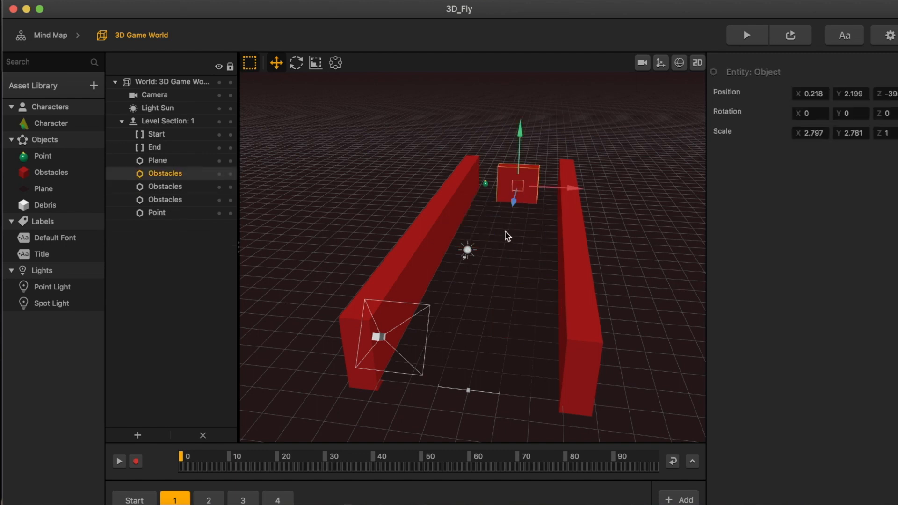
pyautogui.click(207, 500)
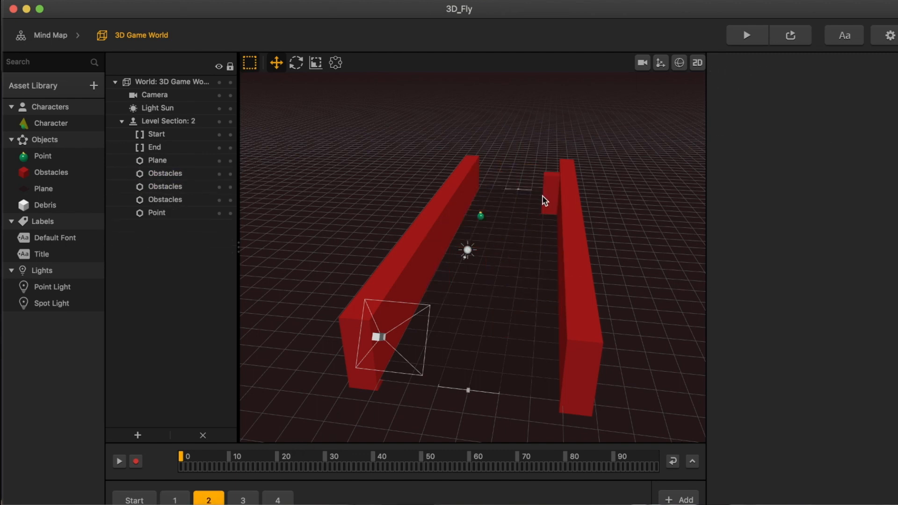
pyautogui.click(242, 500)
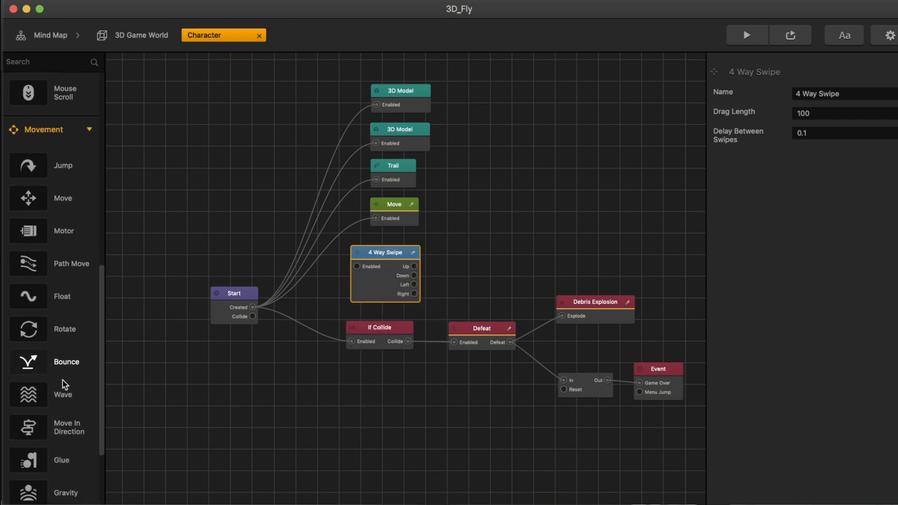
# Step: Place a Position Animation node from Movement on the Character brainbox canvas, moving 2 on Y
pyautogui.scroll(-3)
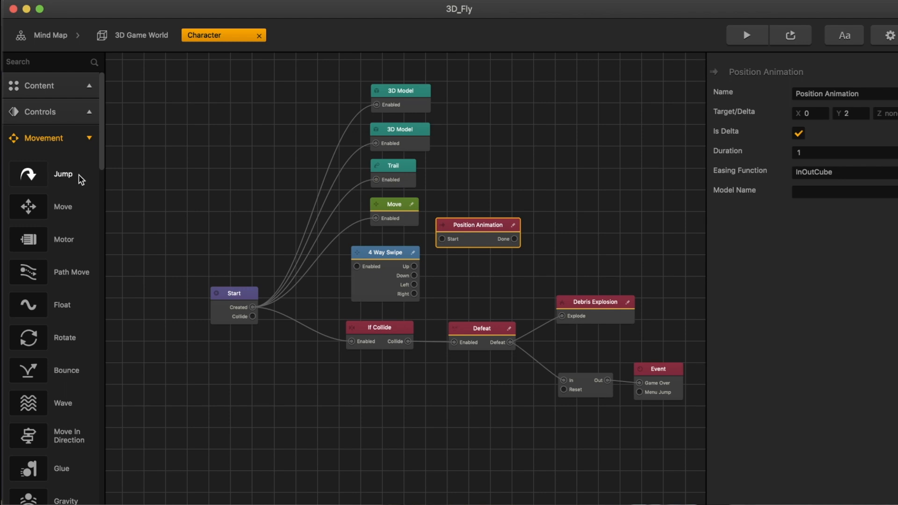
pyautogui.click(521, 300)
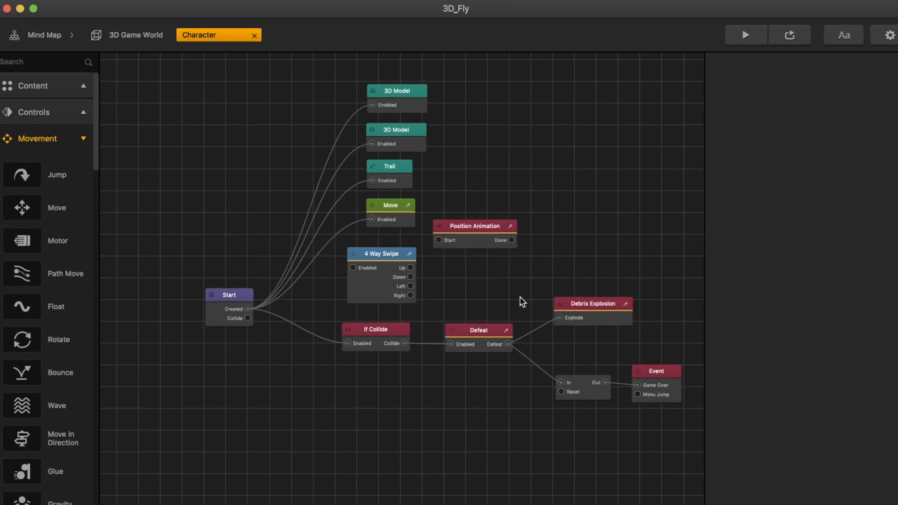
# Step: Rename the Position Animation copies to up, down, left and right, setting each delta
pyautogui.click(474, 225)
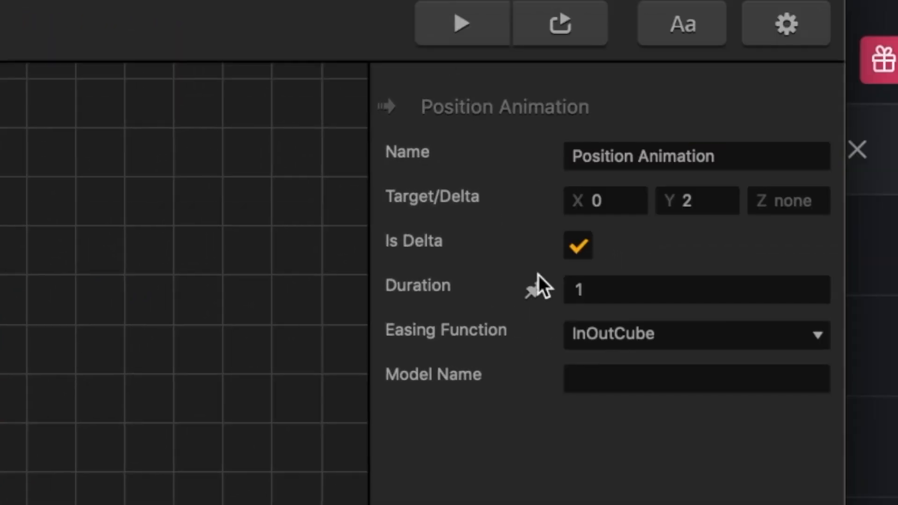
pyautogui.write('down')
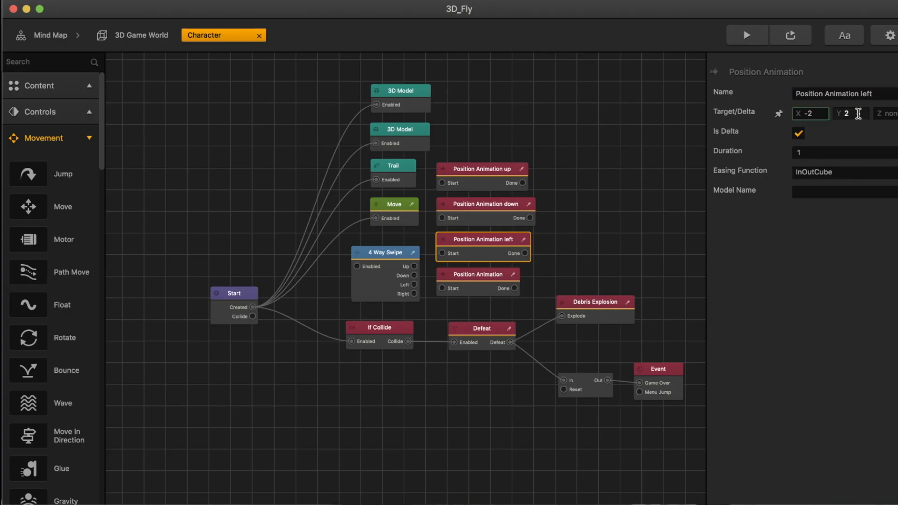
pyautogui.click(478, 274)
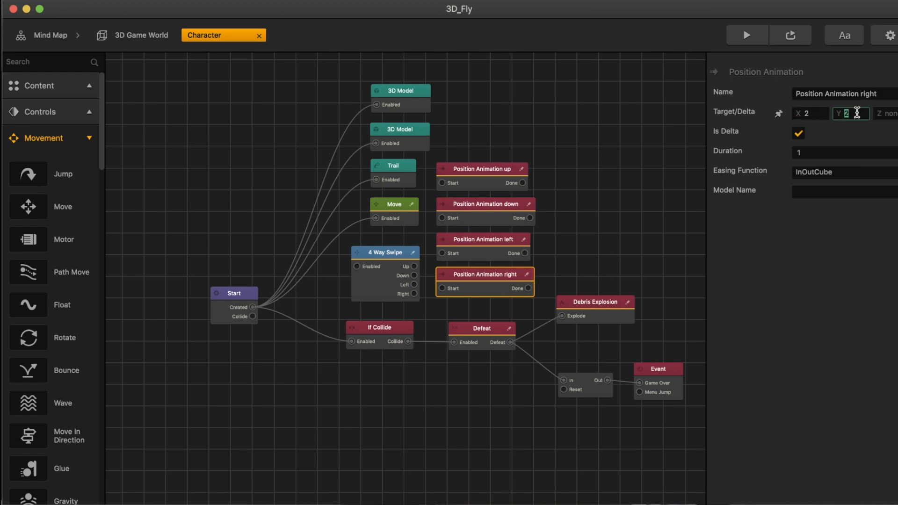
pyautogui.click(385, 252)
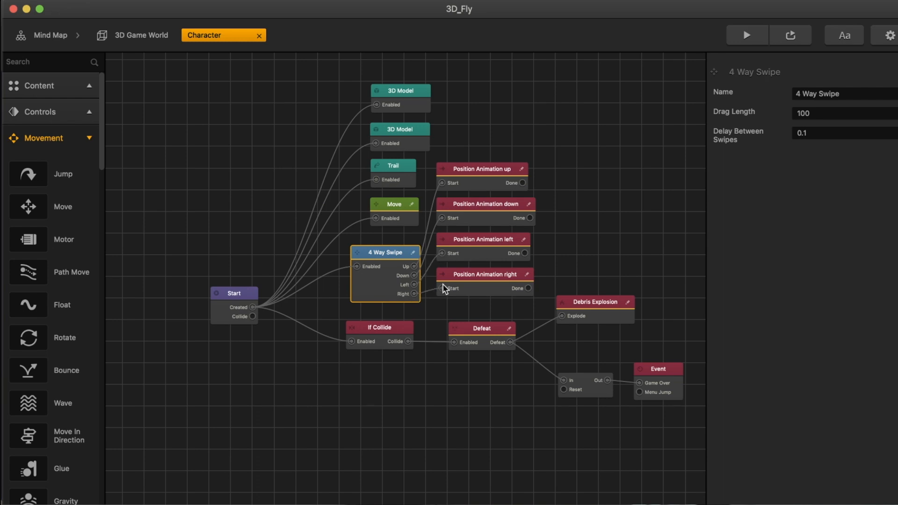
# Step: Check the Move node's speed and play-test the swipe controls
pyautogui.click(394, 207)
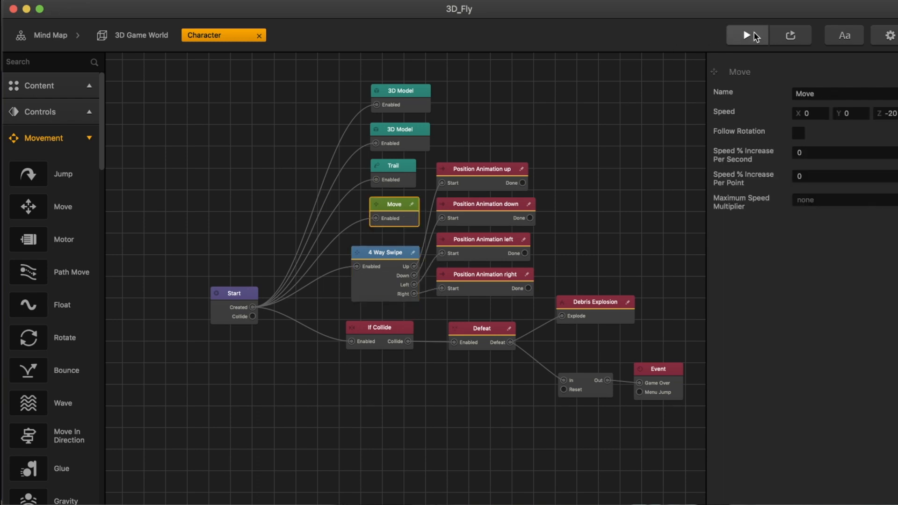
pyautogui.click(746, 35)
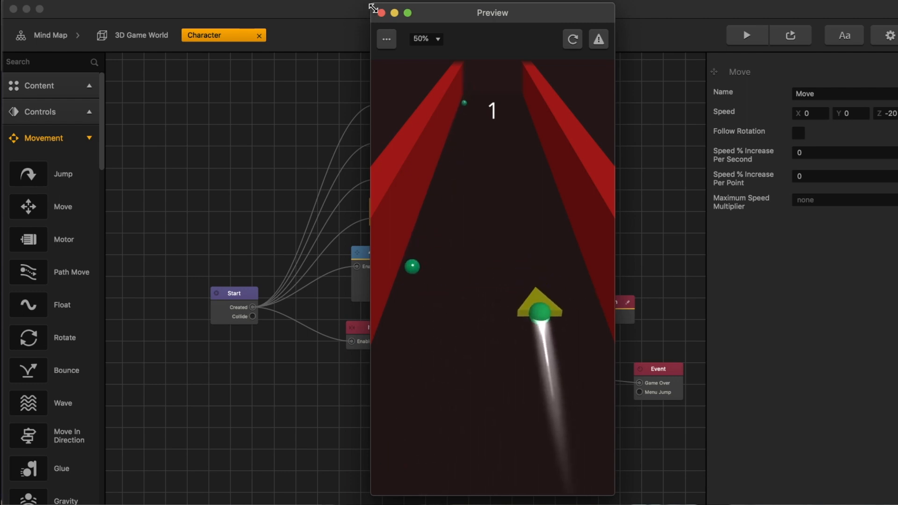
pyautogui.click(380, 13)
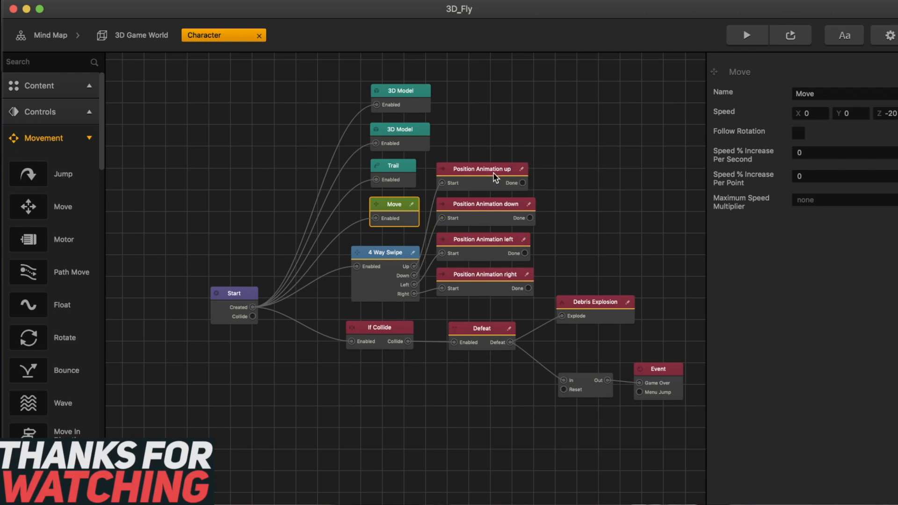
# Step: Set the right animation's X delta to 4 and preview the game again
pyautogui.click(482, 204)
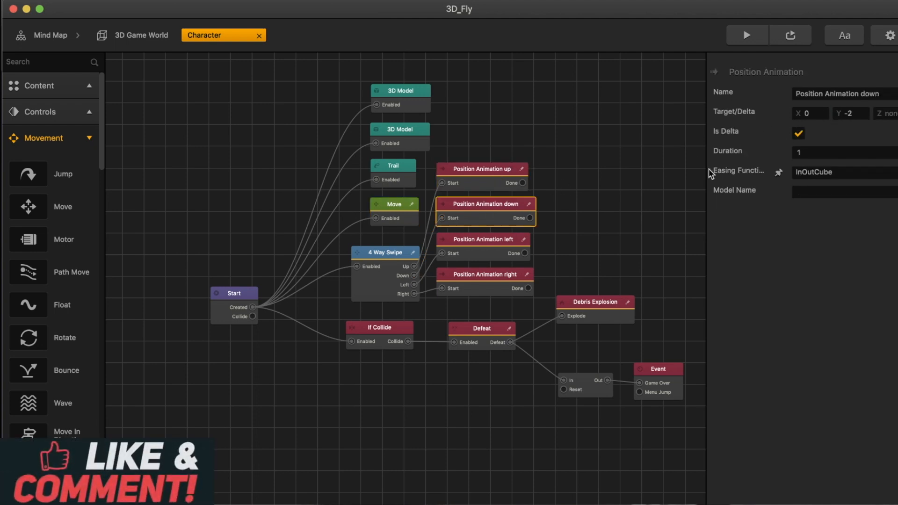
pyautogui.click(745, 35)
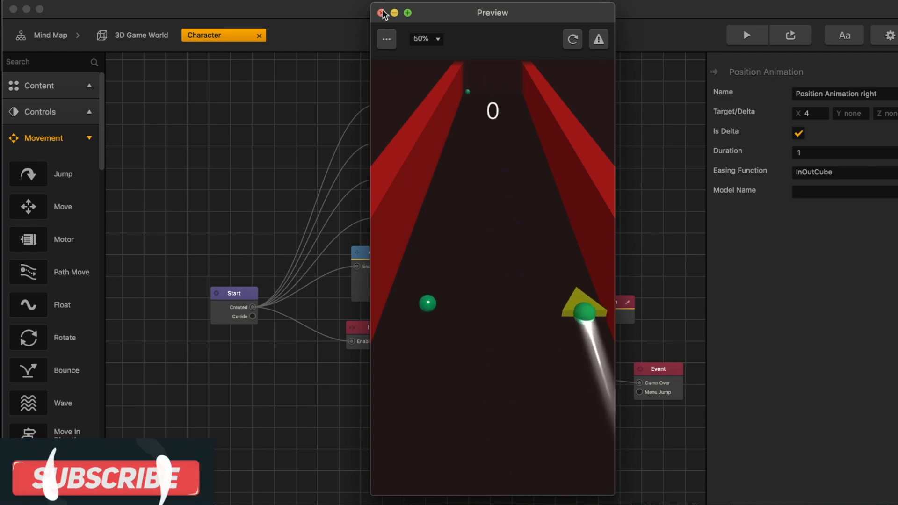
pyautogui.click(382, 12)
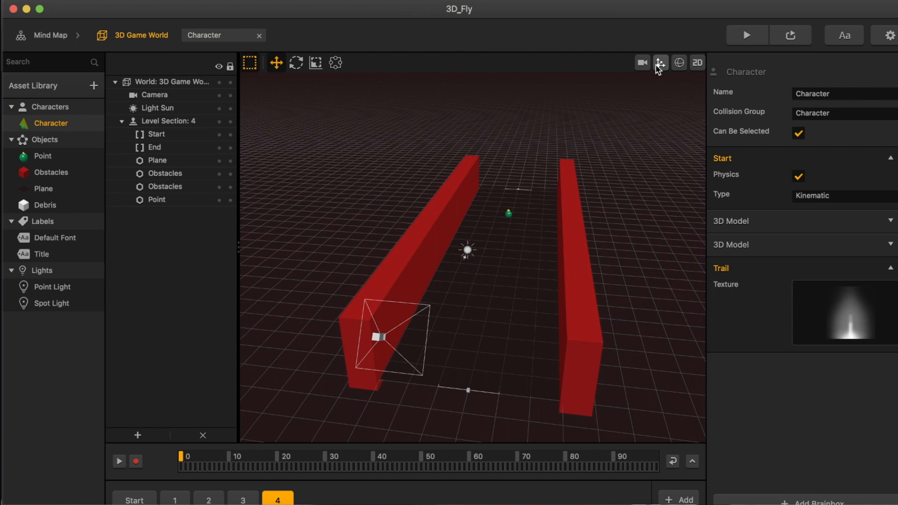
# Step: In the Start section, set the camera to Position Y 7.75, Rotation X -8.6, and preview
pyautogui.click(641, 62)
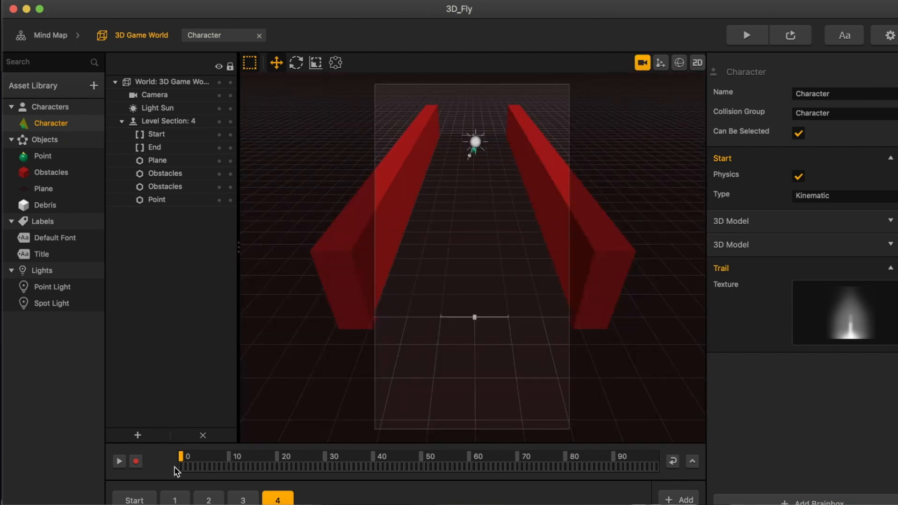
pyautogui.click(134, 499)
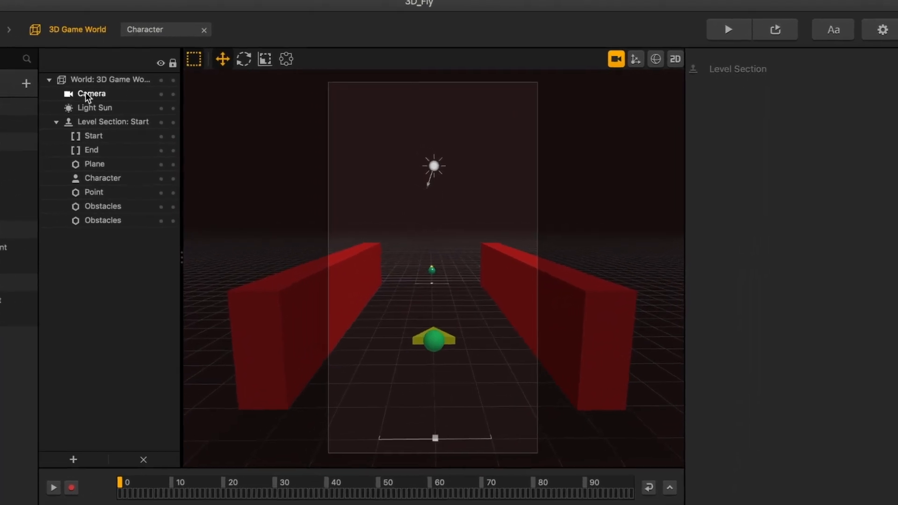
pyautogui.click(91, 94)
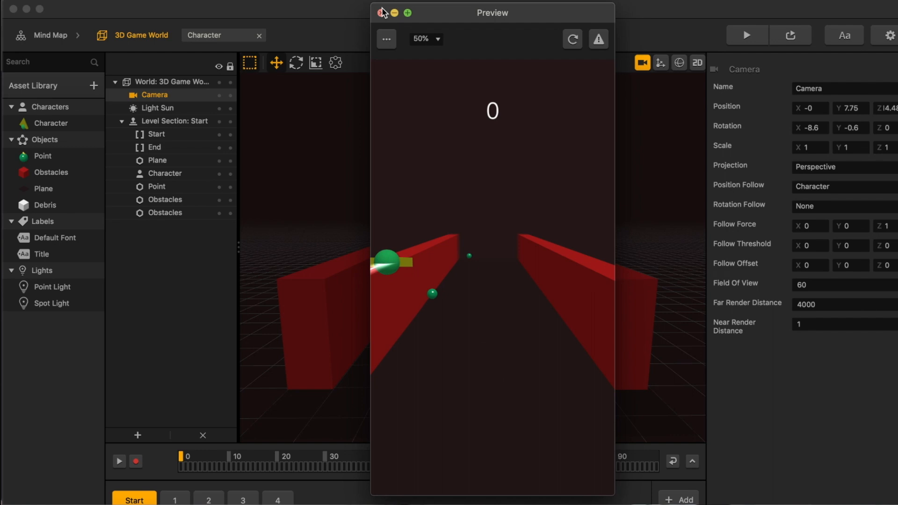
pyautogui.click(382, 12)
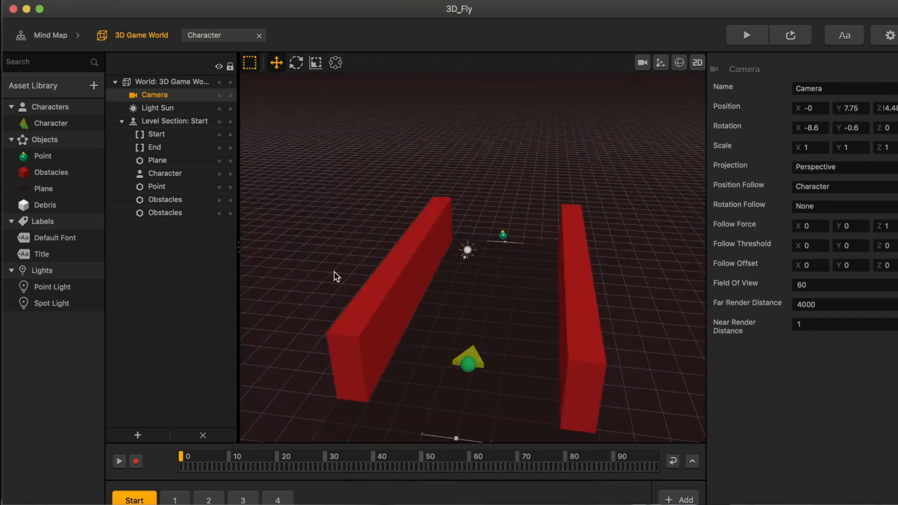
# Step: Make a section 1 obstacle a low barrier (Y 1, X -4.412, Scale Z 15) and duplicate sections
pyautogui.click(164, 173)
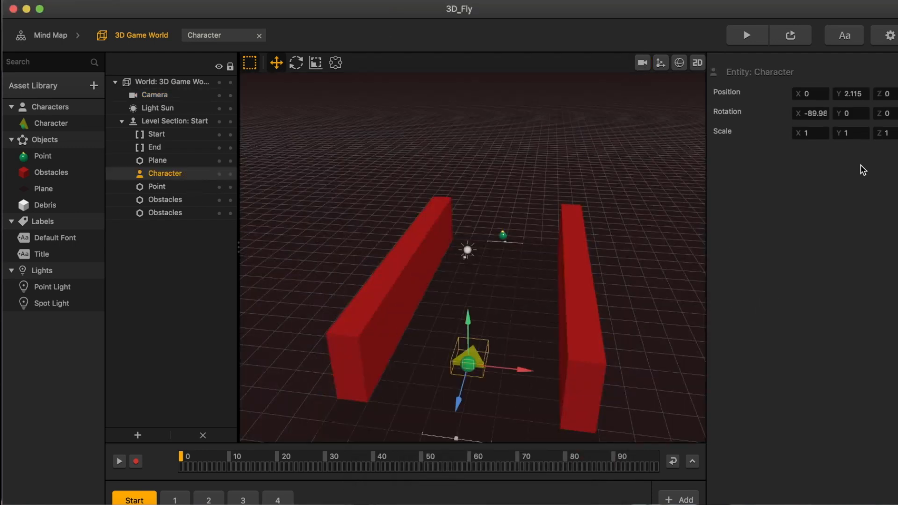
pyautogui.click(849, 93)
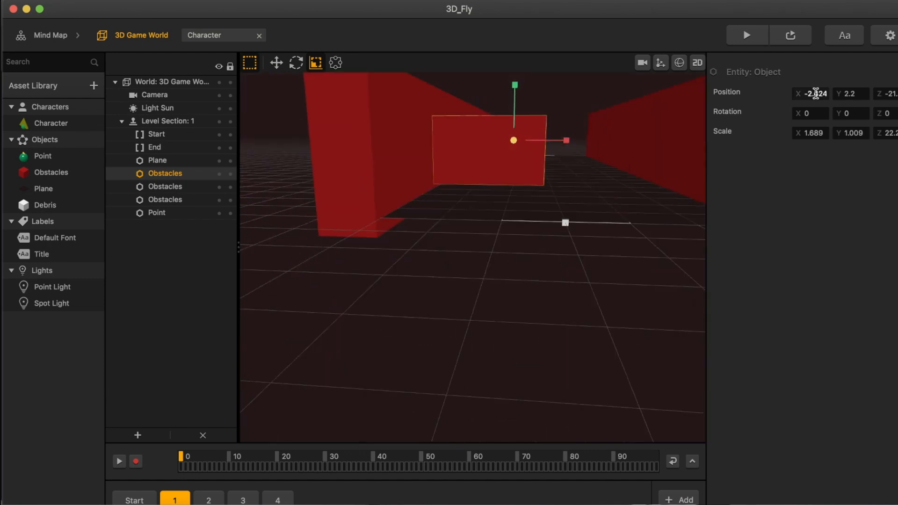
pyautogui.click(209, 500)
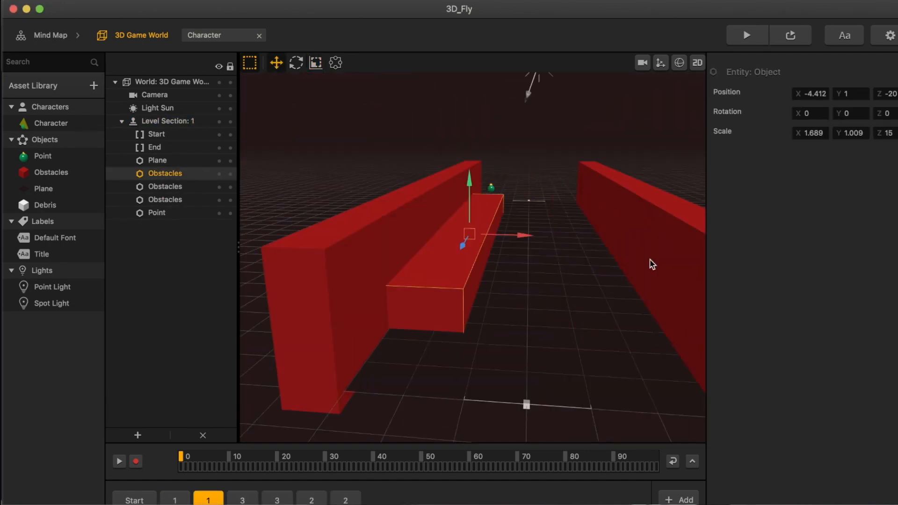
pyautogui.click(746, 34)
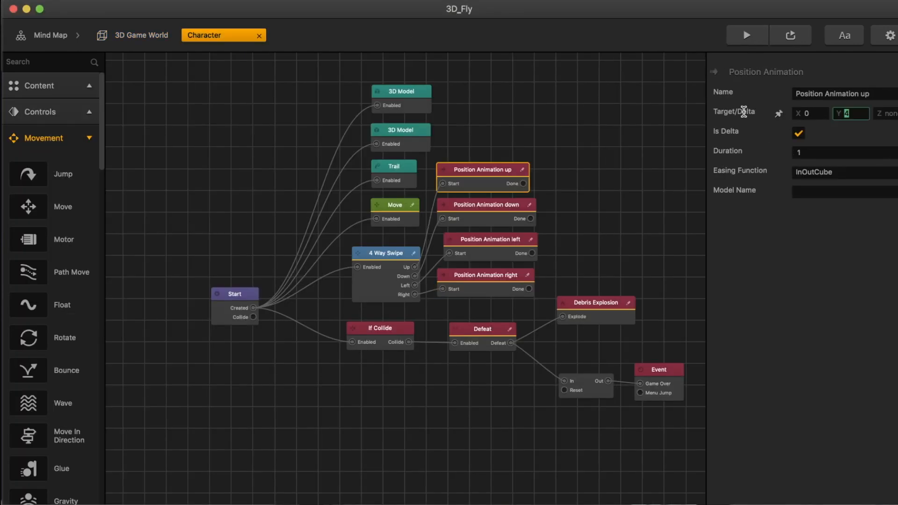
# Step: Set the Move node's Speed Z to -30 and play-test the game
pyautogui.click(140, 35)
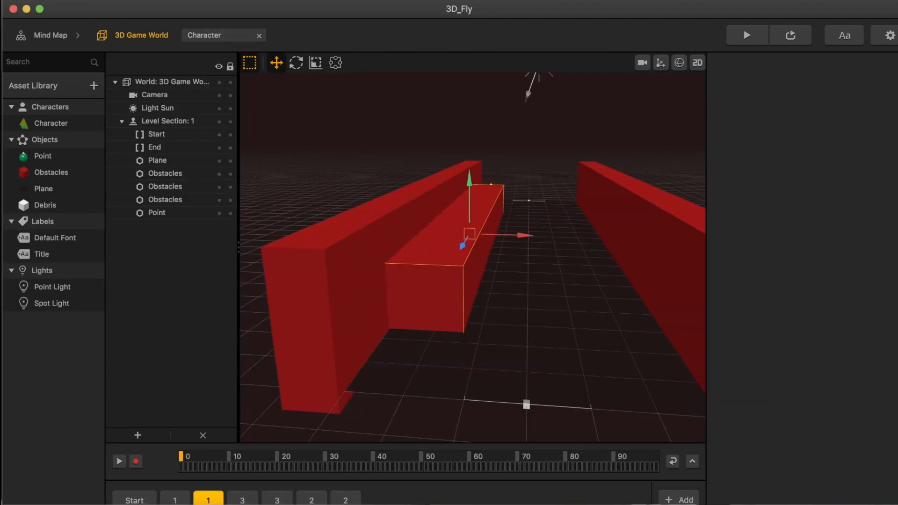
pyautogui.click(205, 35)
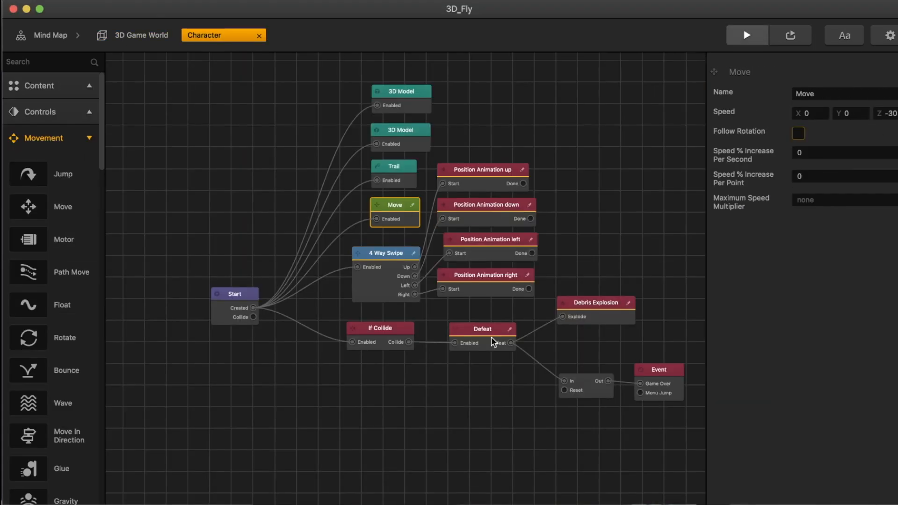
pyautogui.click(746, 35)
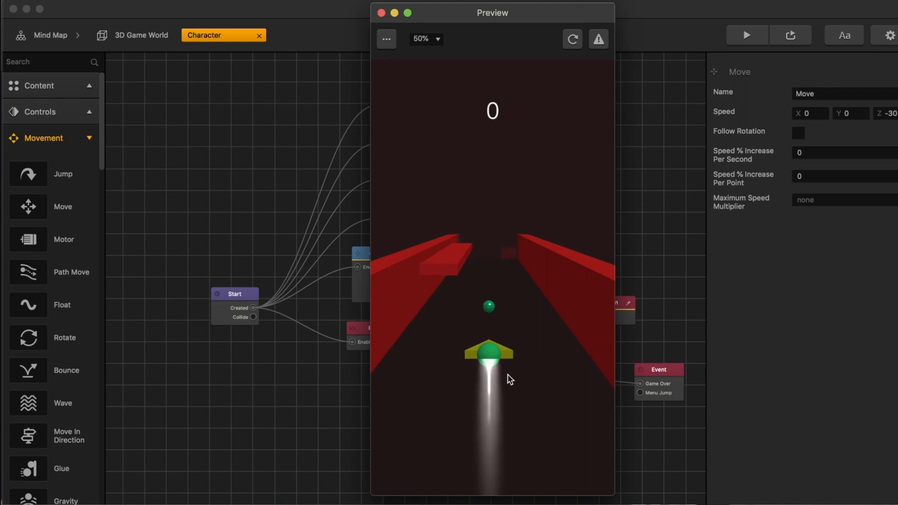